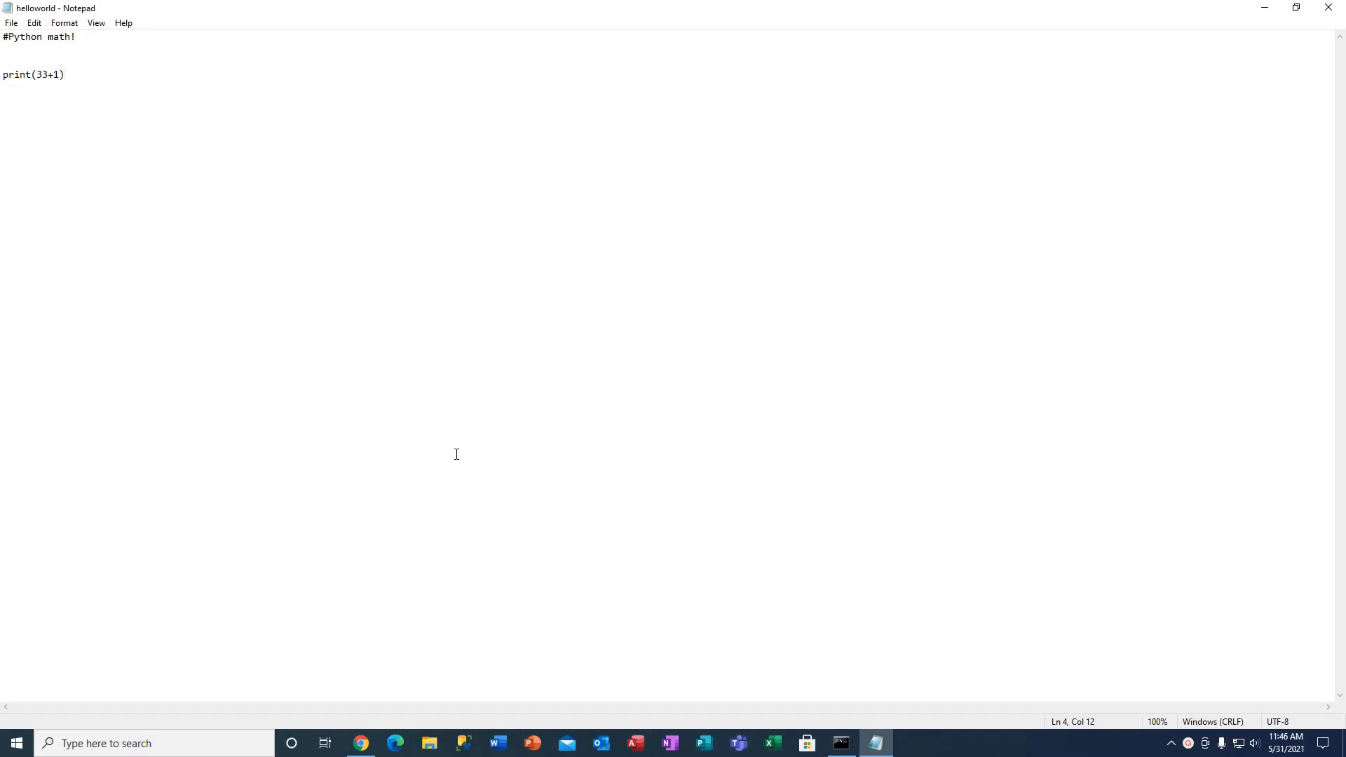
Add print(33*2) below print(33+1), run helloworld.py so 34 and 66 appear, and return to Notepad.
text(print(33*2))
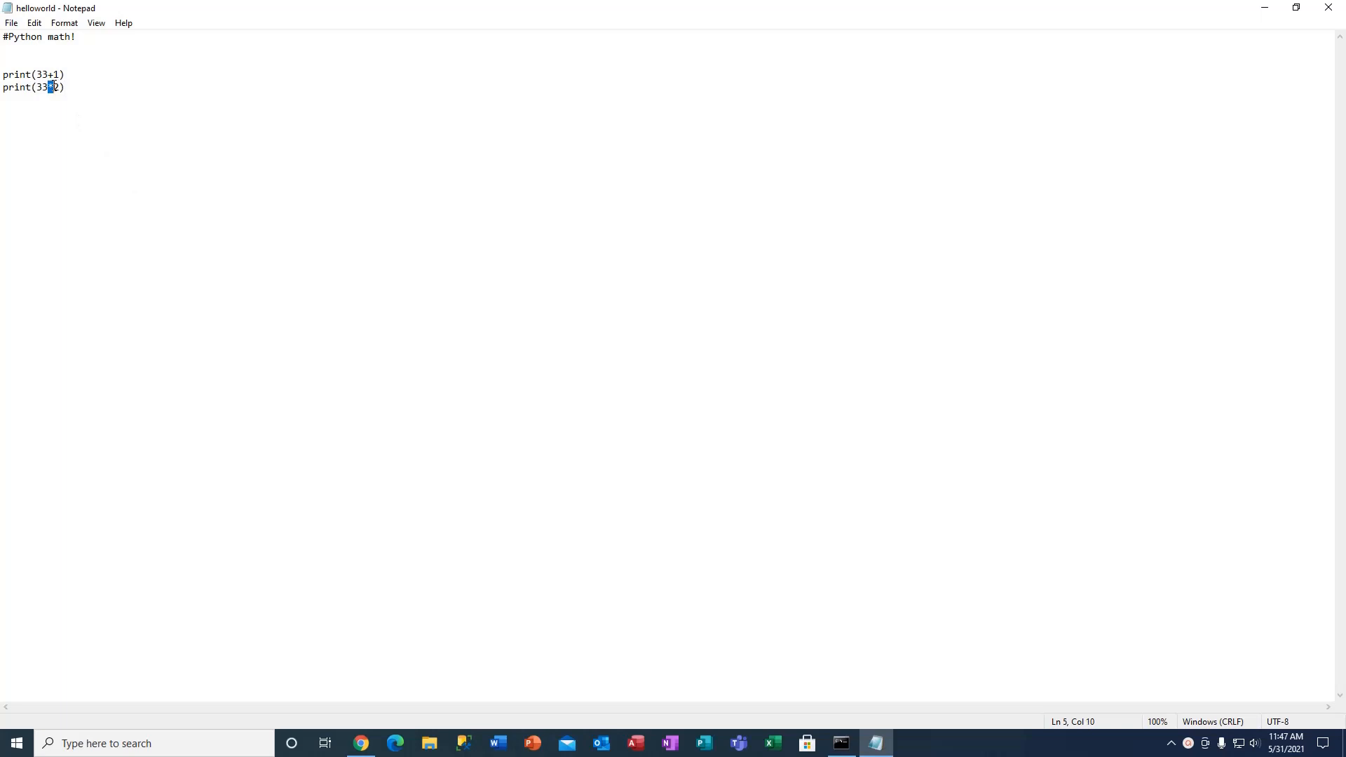
click(840, 743)
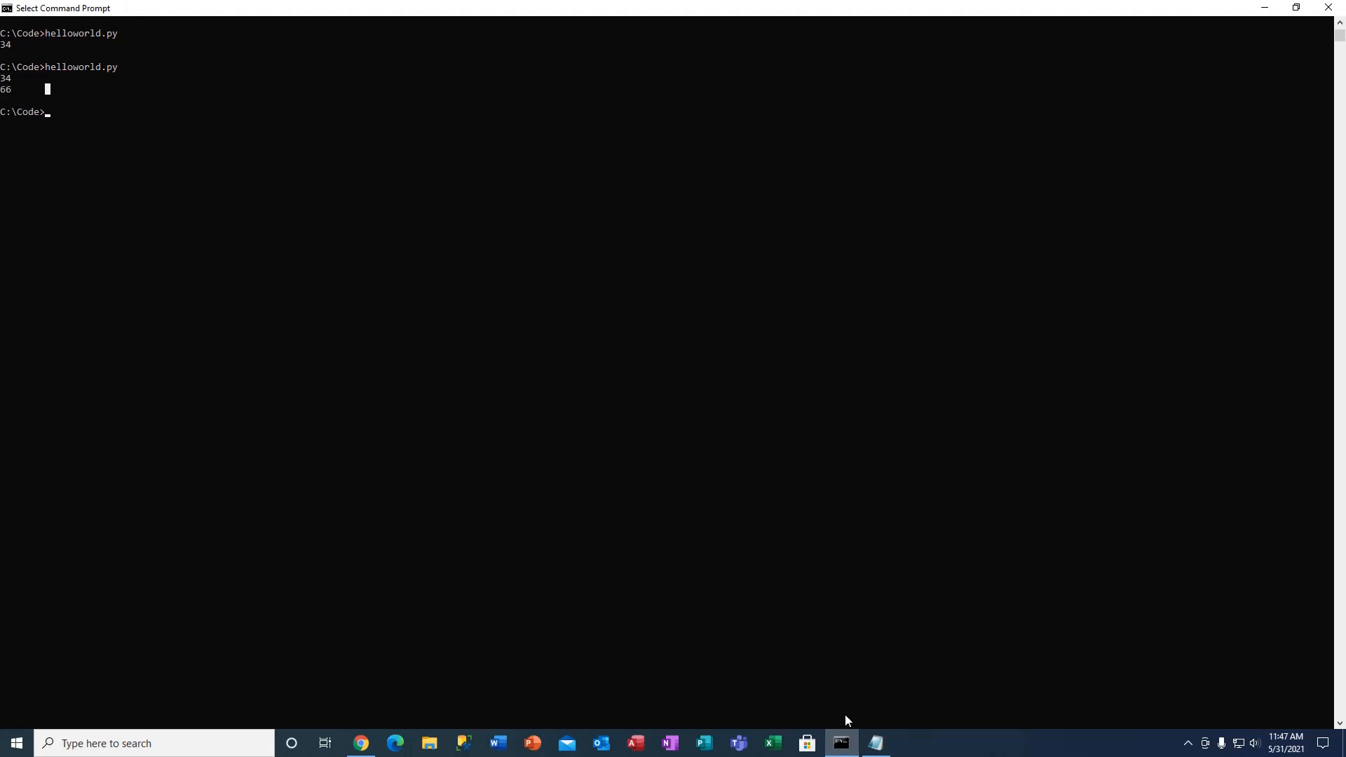
click(875, 744)
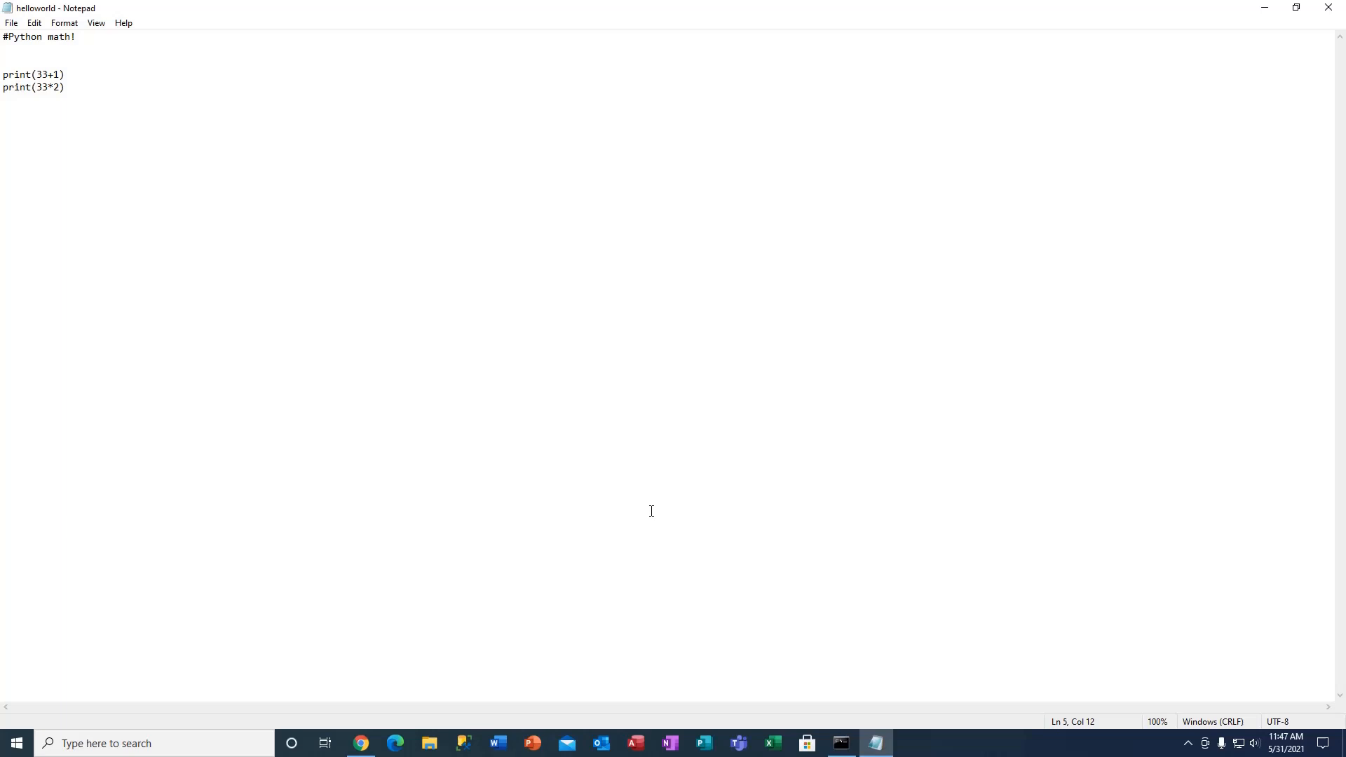
Add print(33-2), save with Ctrl+S, and run helloworld.py so 31 is printed.
text(print(3)
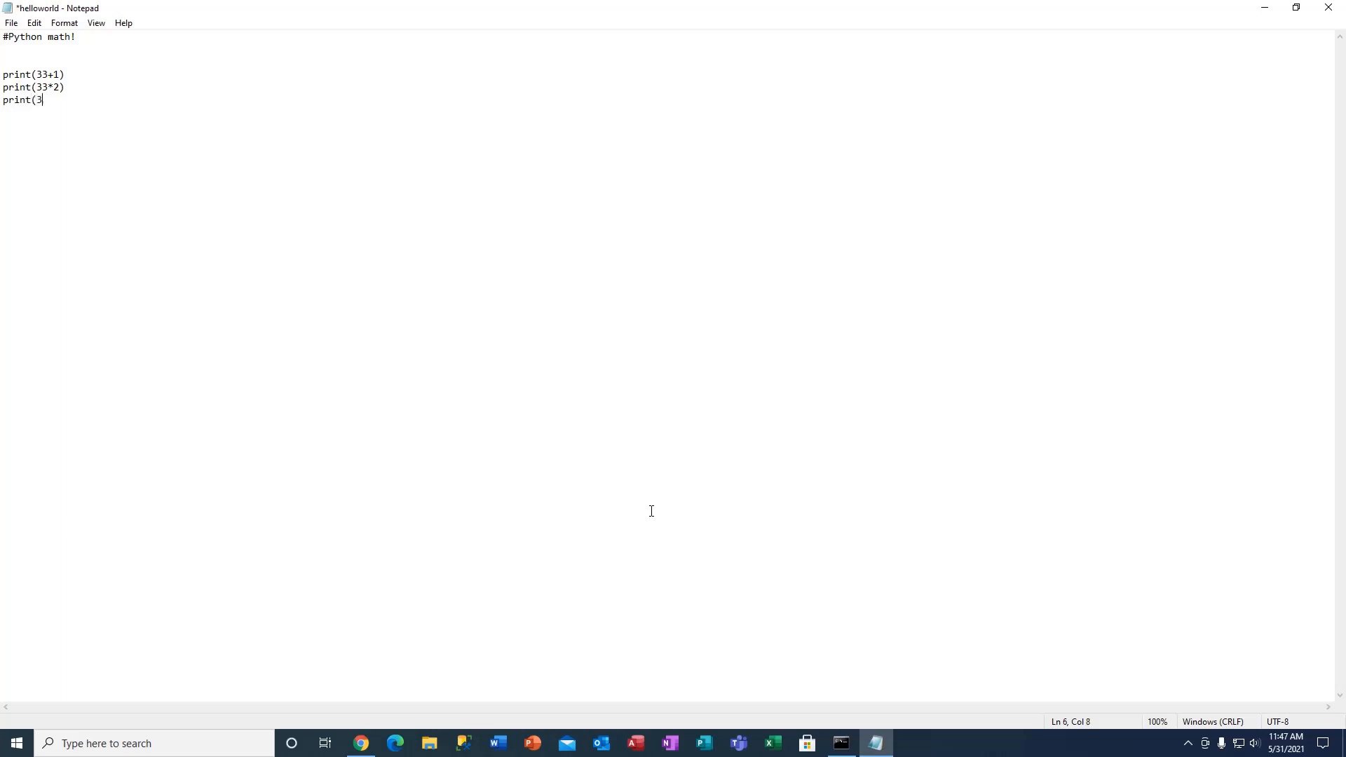
text(3-2))
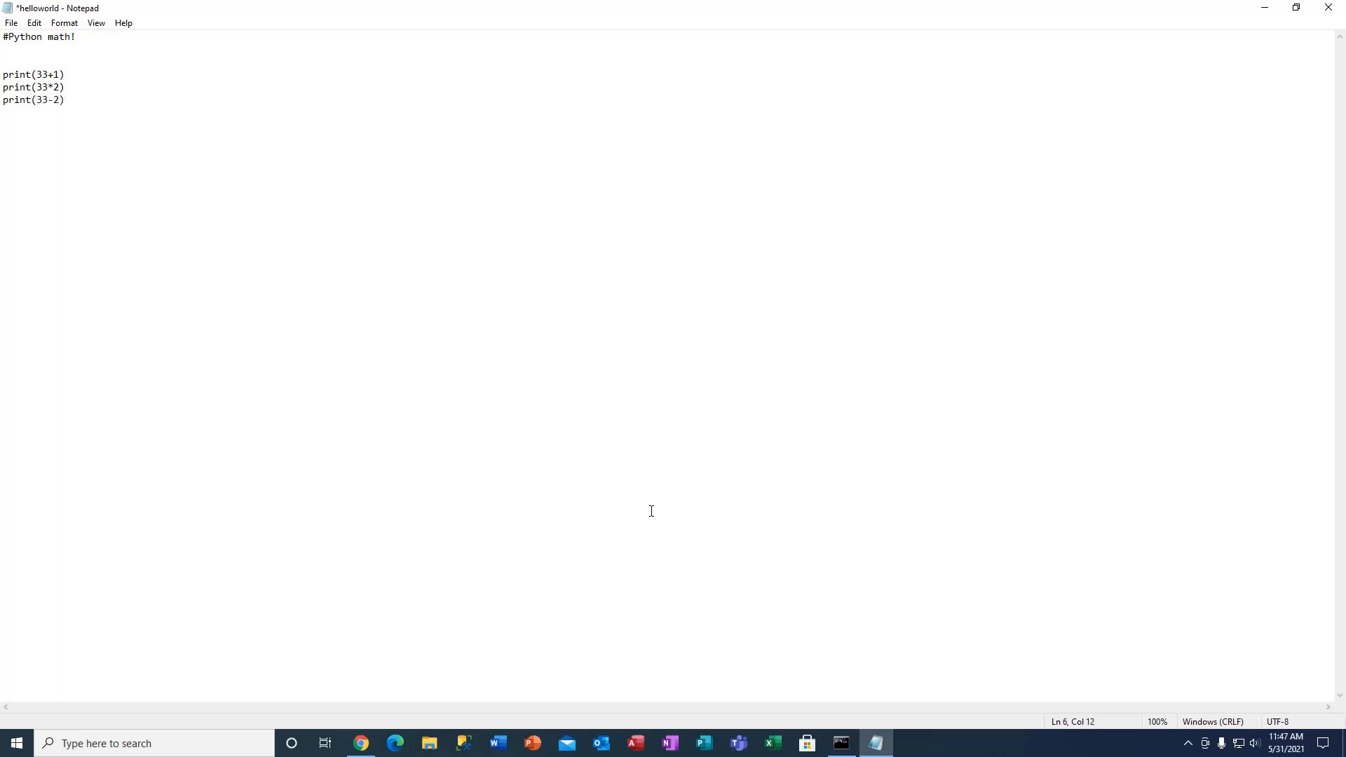
key(ctrl+s)
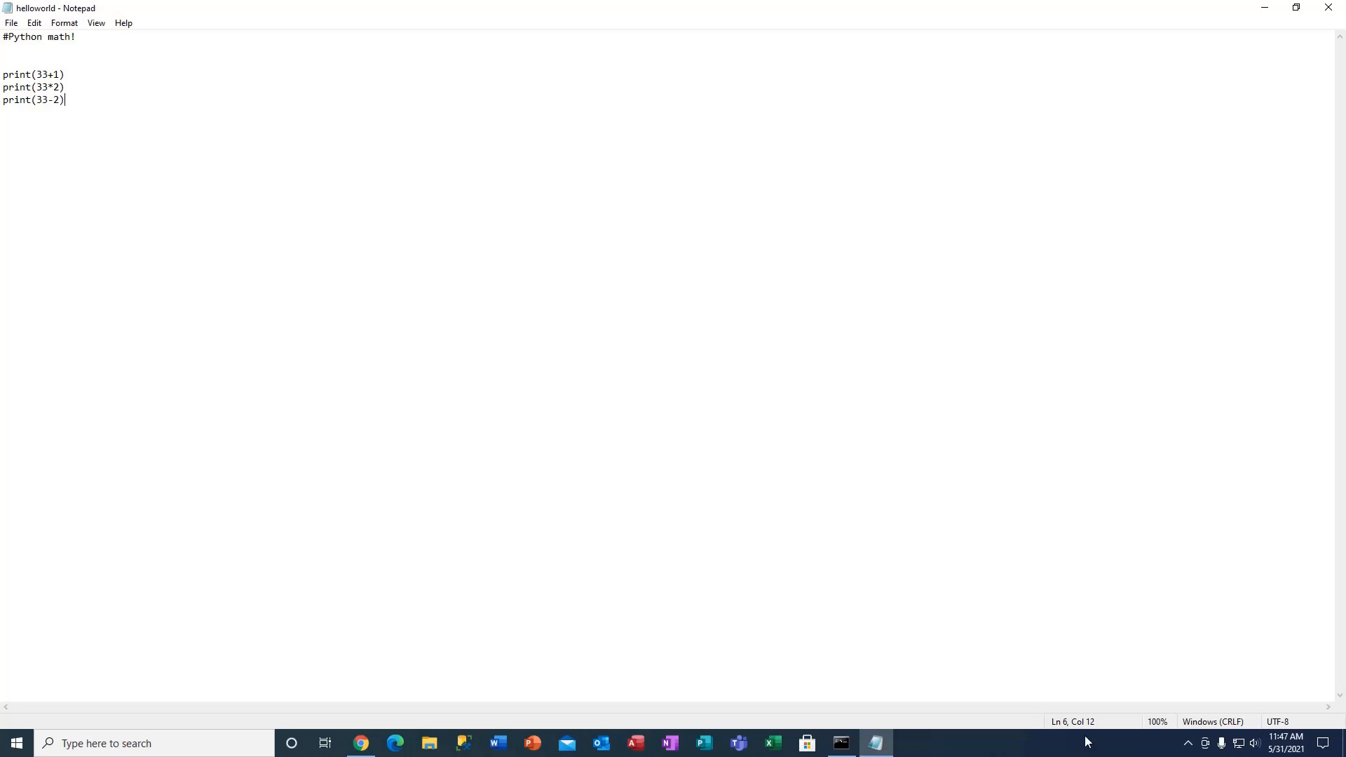
click(840, 749)
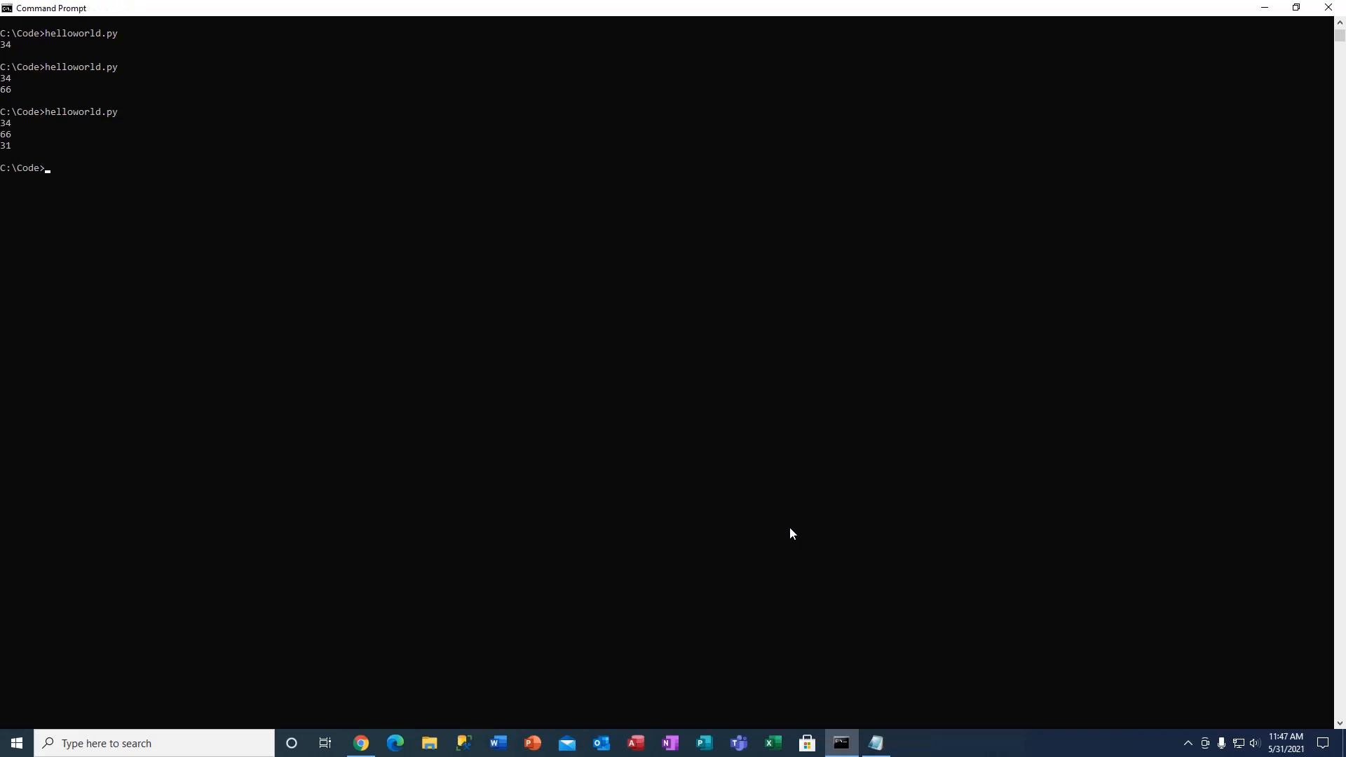
Add a fourth line print(33/3) to helloworld.py and switch to Command Prompt.
click(874, 743)
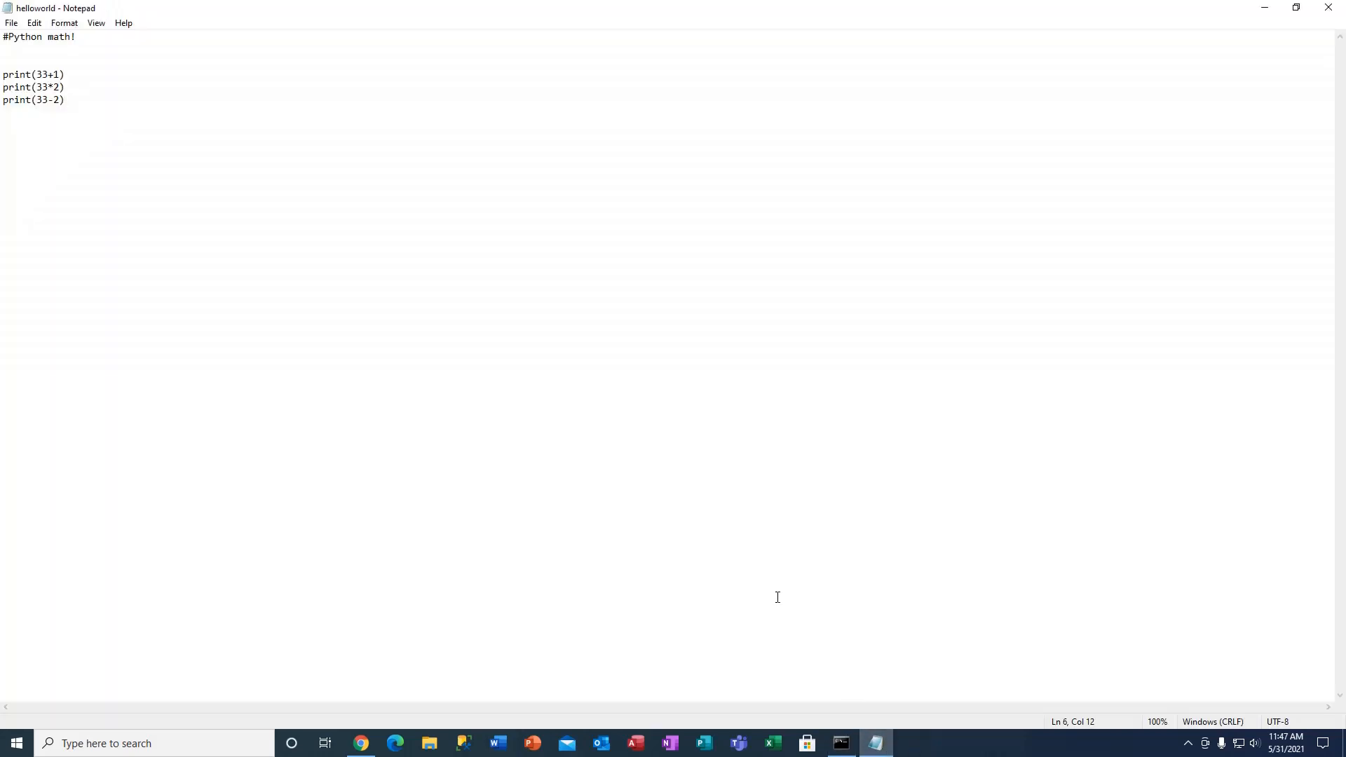
text(pr)
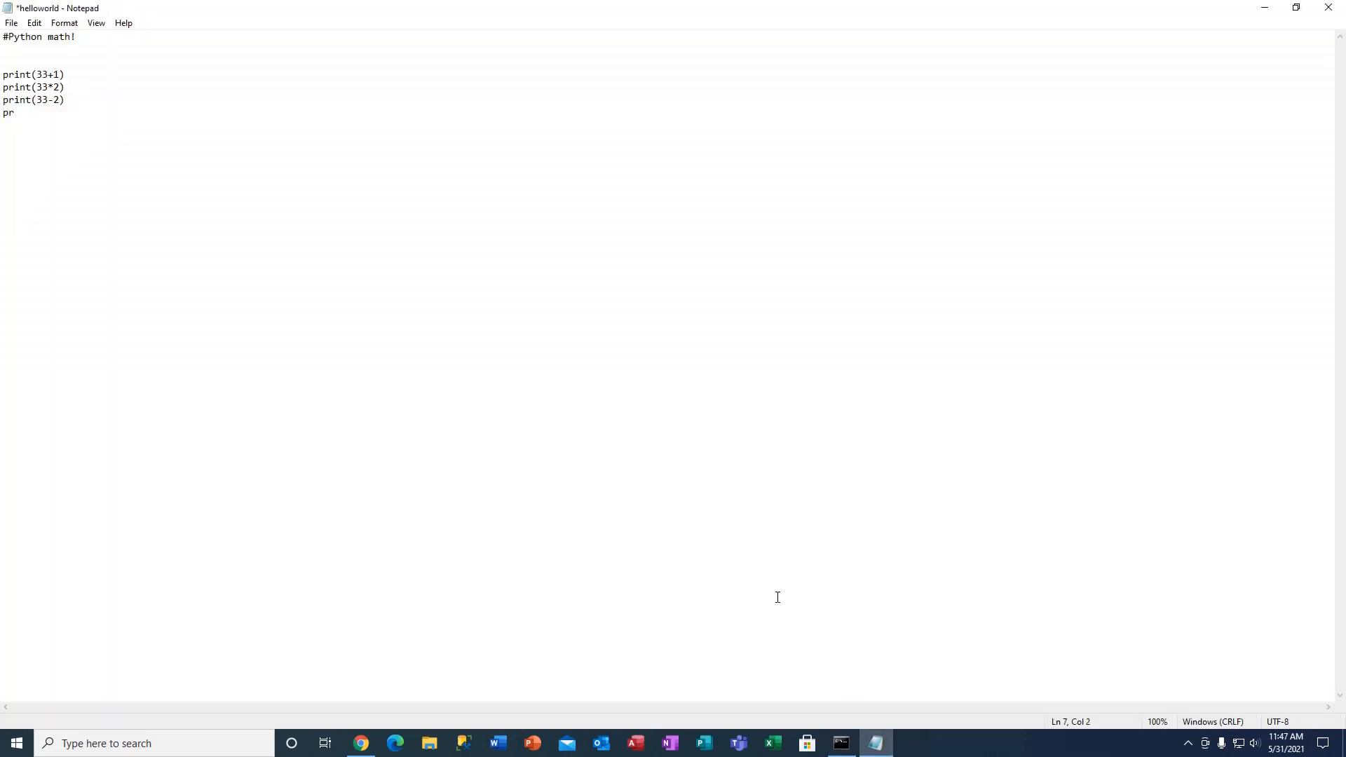
text(int(33)
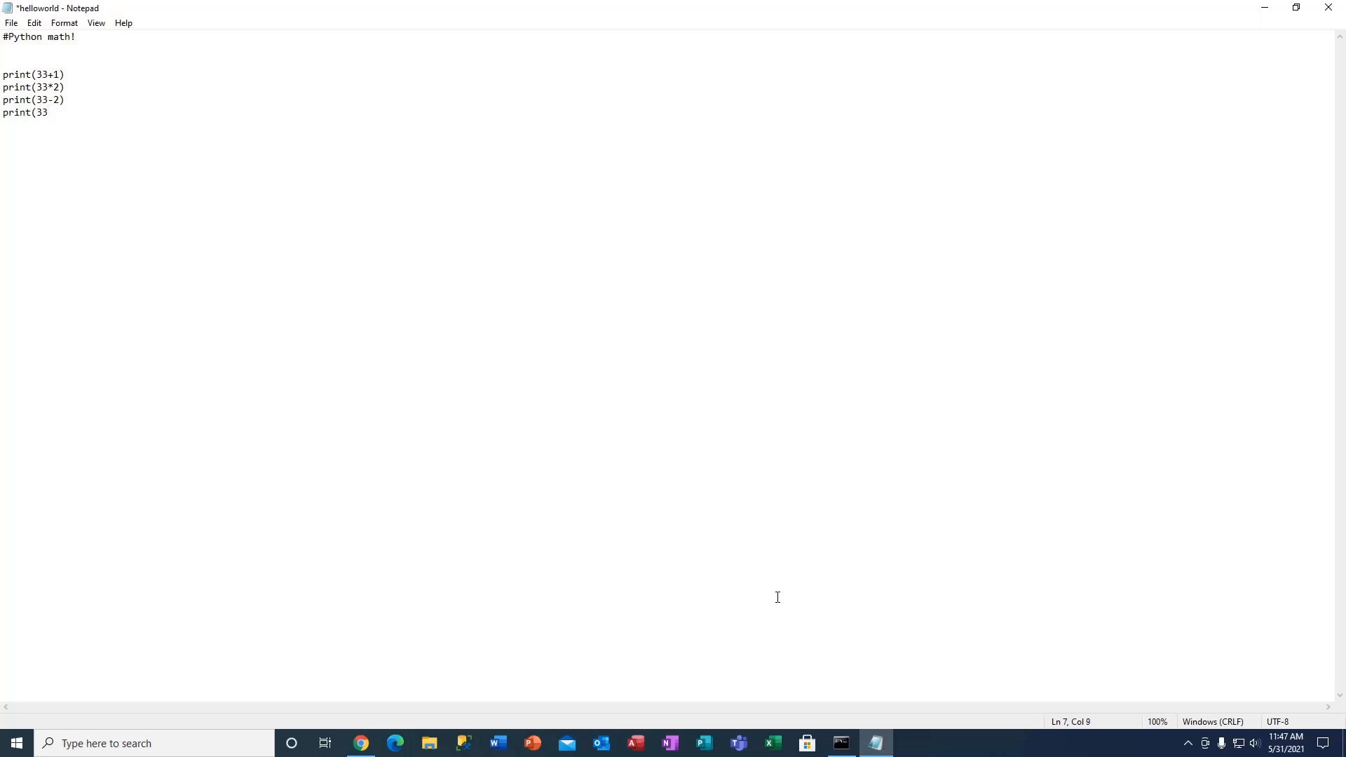
text(/3))
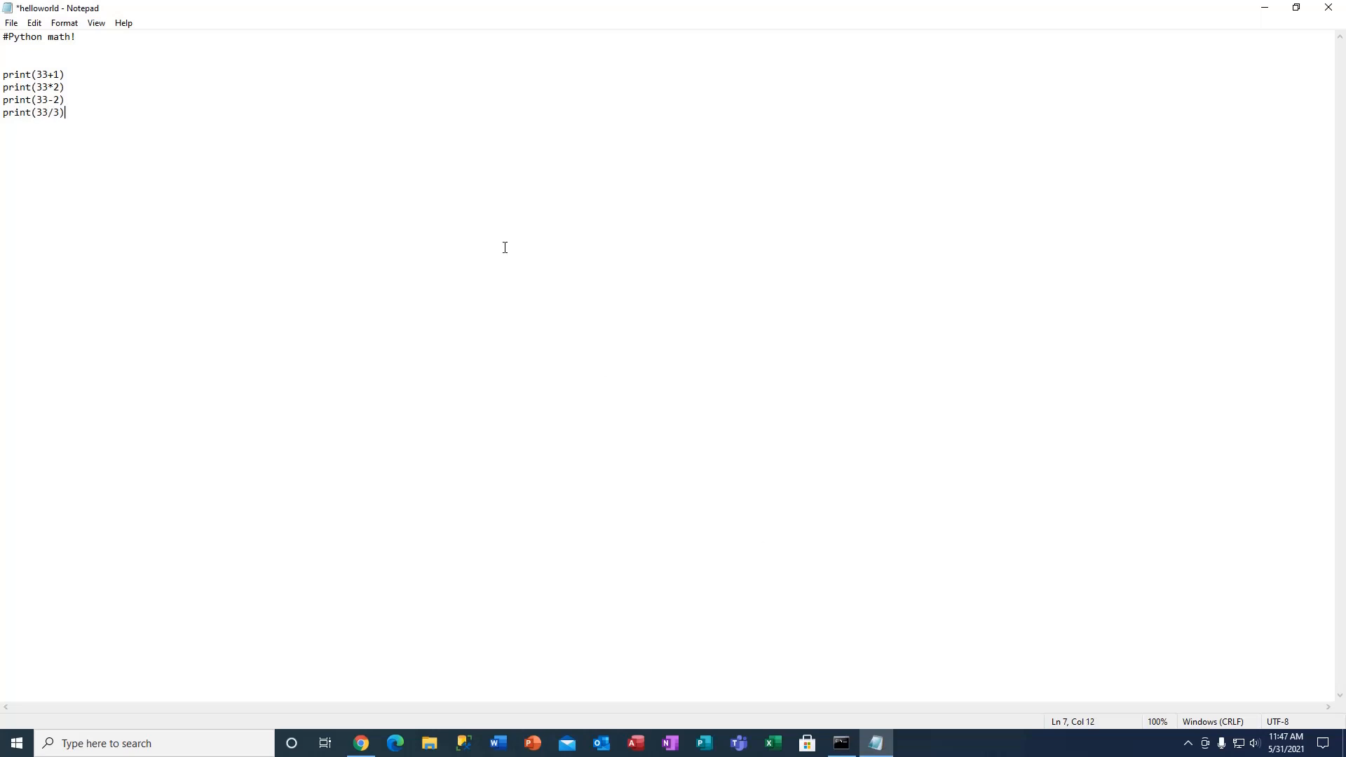
click(840, 744)
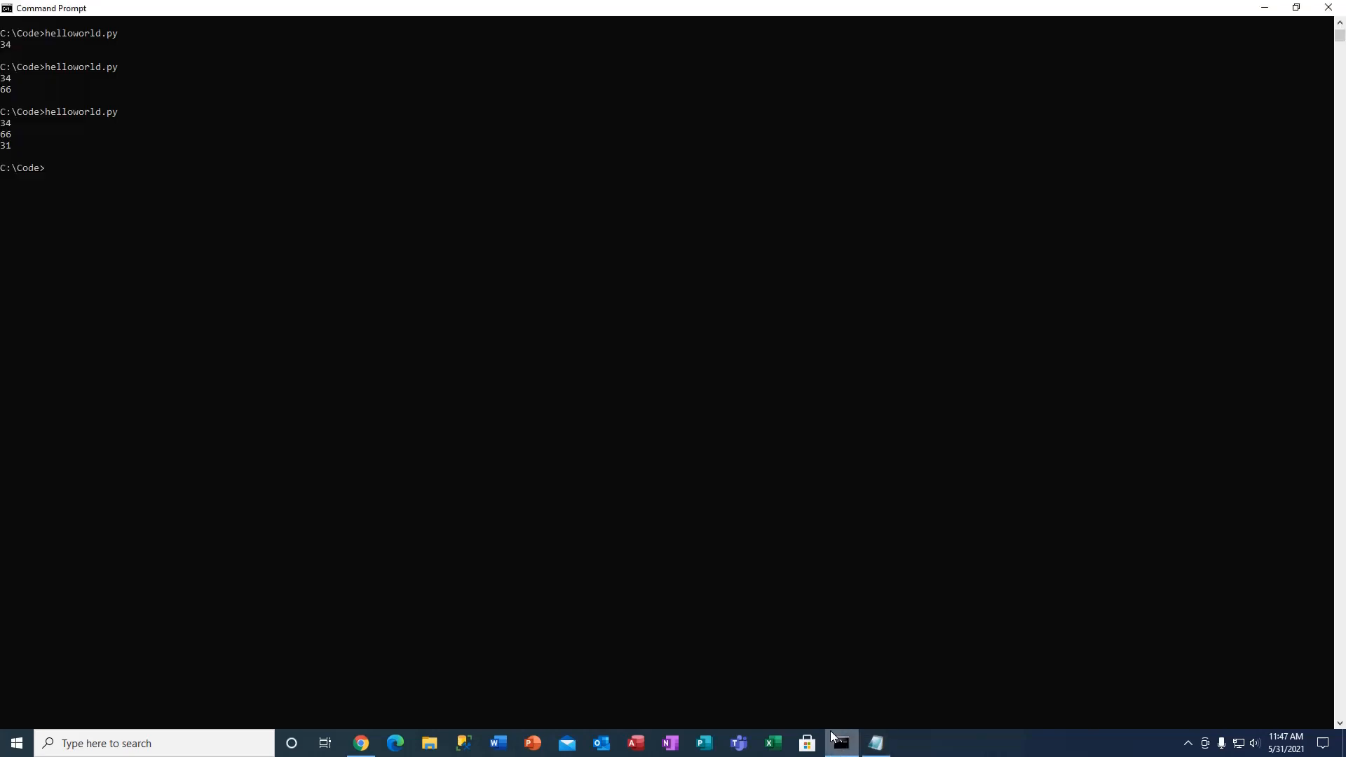